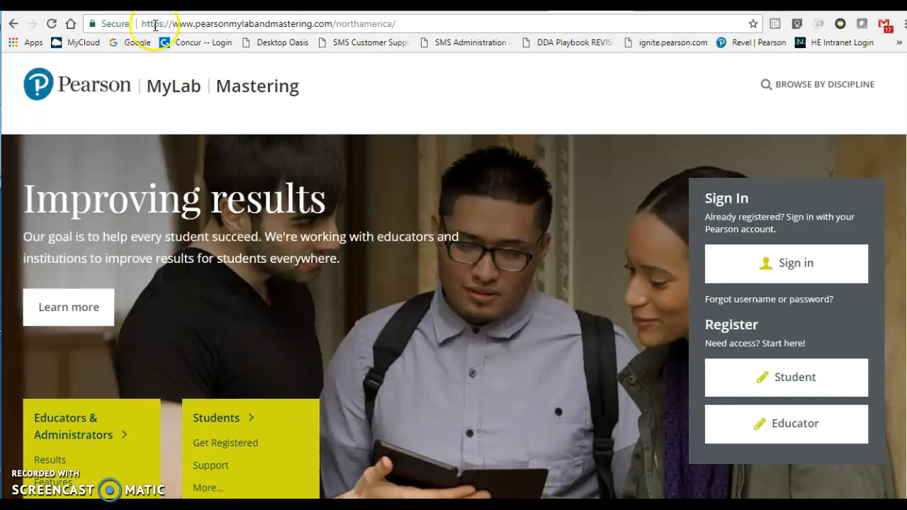
pyautogui.moveTo(433, 16)
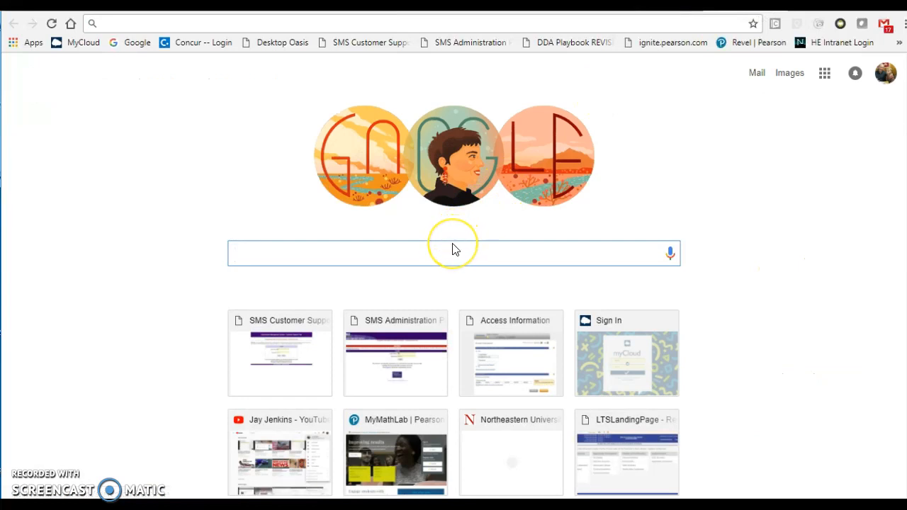
# Search Google for 'pearsonmast' and open the Pearson MyLab & Mastering result.
pyautogui.write('pearsonmastering')
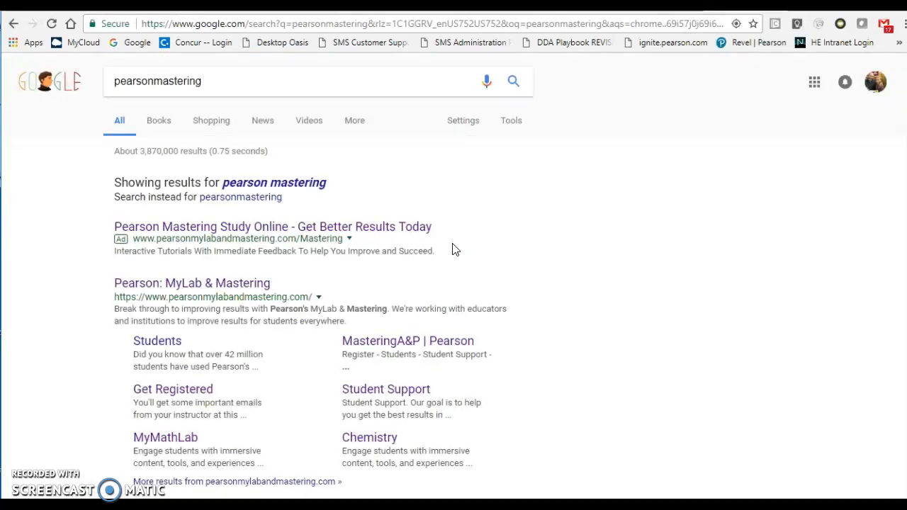
pyautogui.click(184, 85)
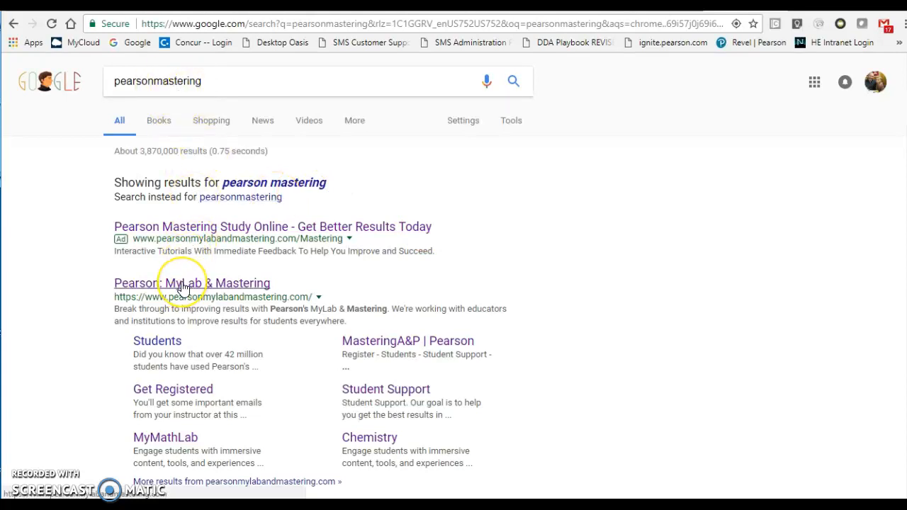
pyautogui.click(185, 284)
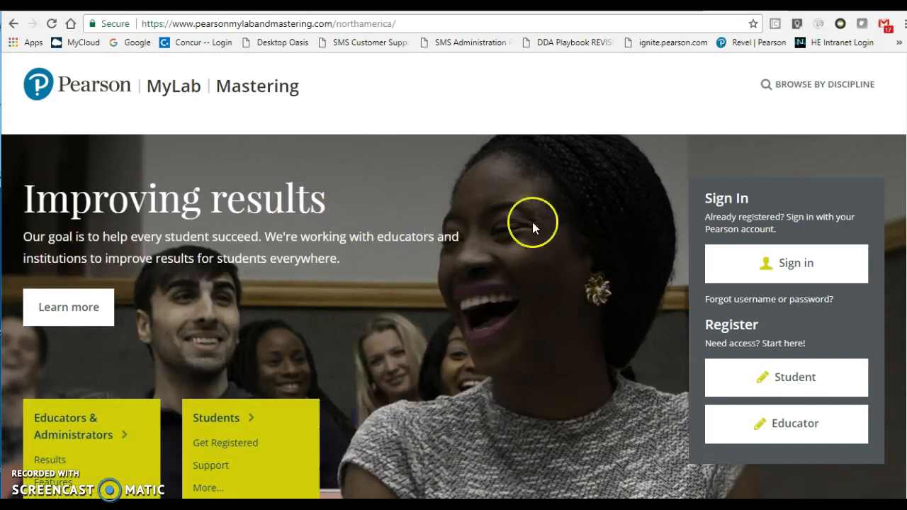
pyautogui.moveTo(794, 264)
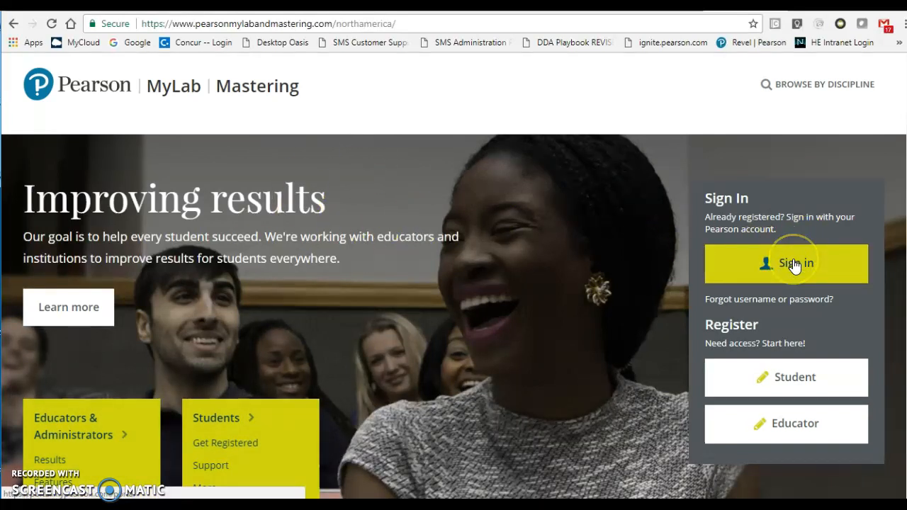
pyautogui.click(785, 262)
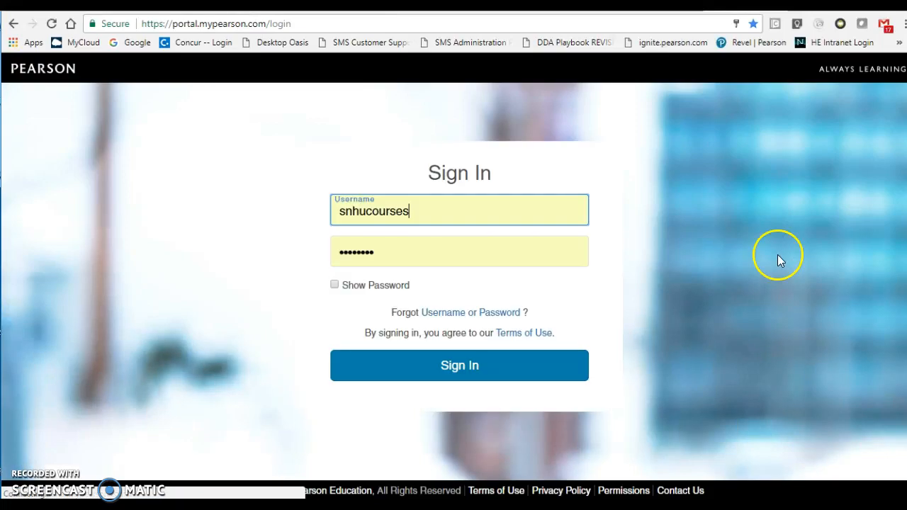
pyautogui.doubleClick(372, 211)
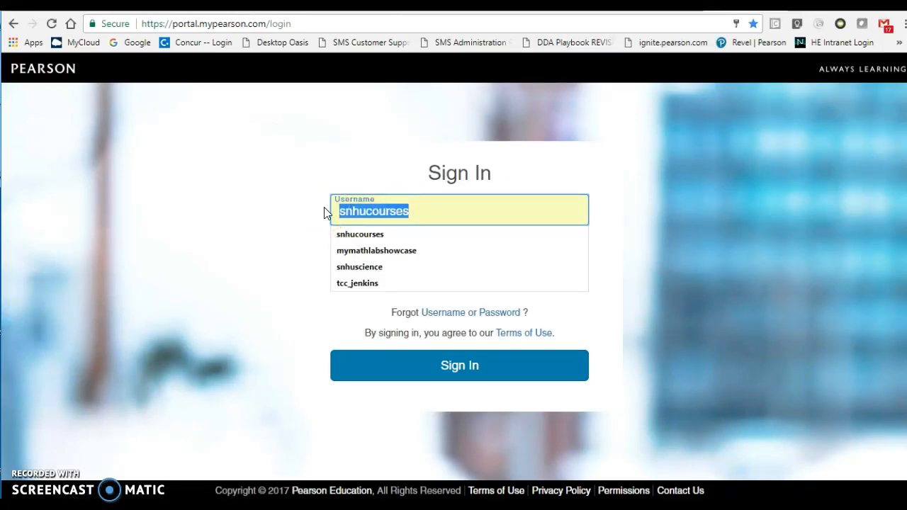
pyautogui.write('jpjcccstudent4')
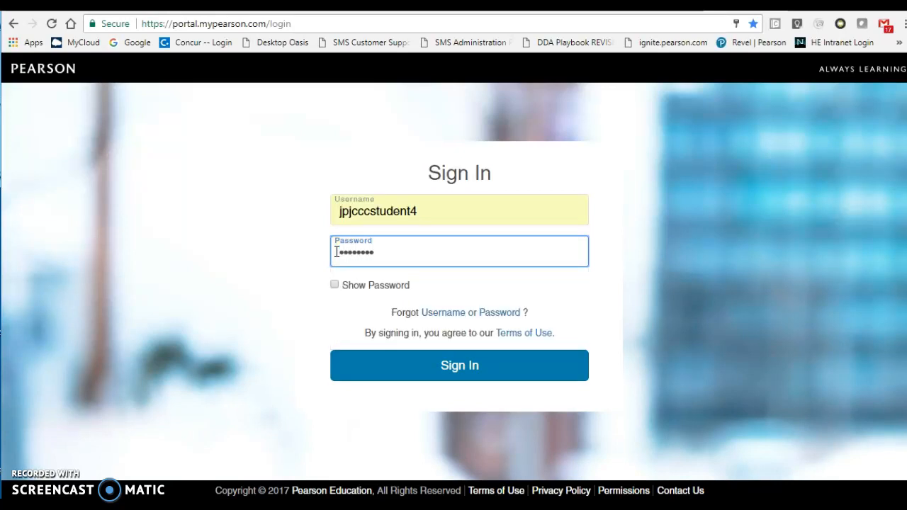
pyautogui.click(460, 365)
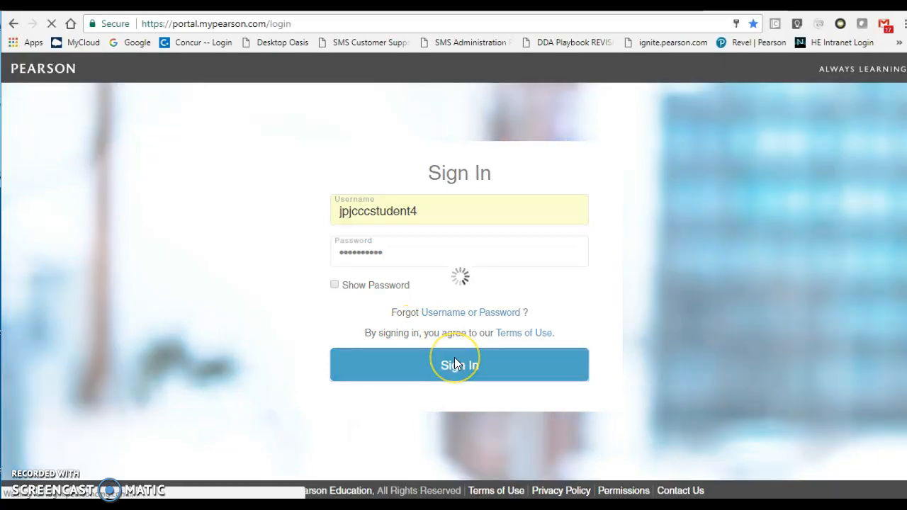
pyautogui.click(459, 364)
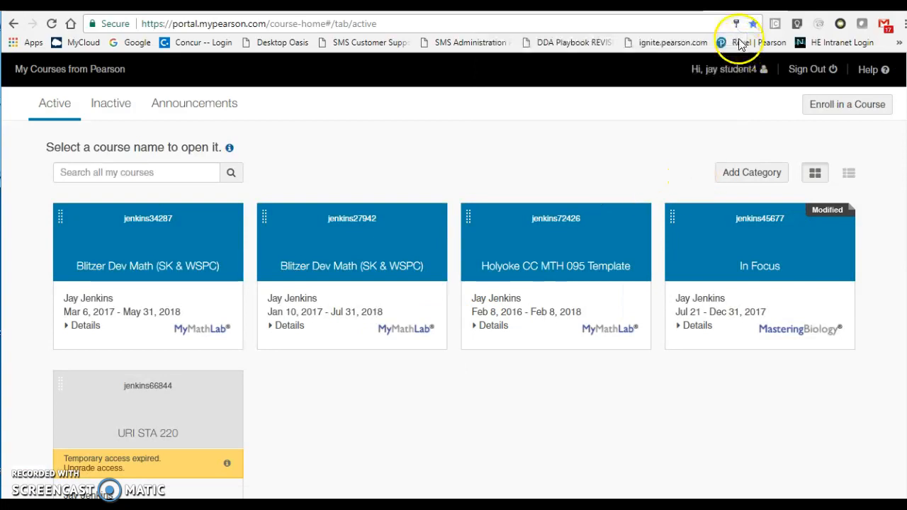
pyautogui.moveTo(893, 204)
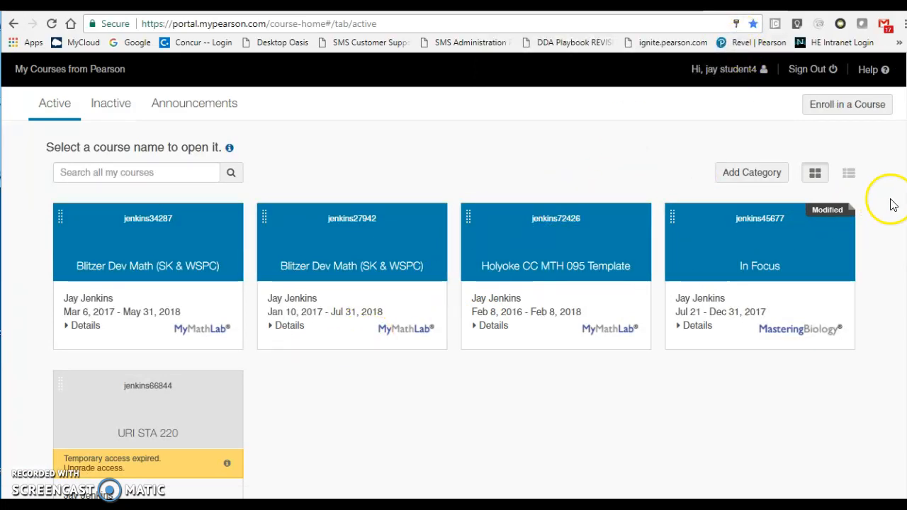
# Start Upgrade access for the expired URI STA 220 course, reaching the payment-option page.
pyautogui.scroll(-3)
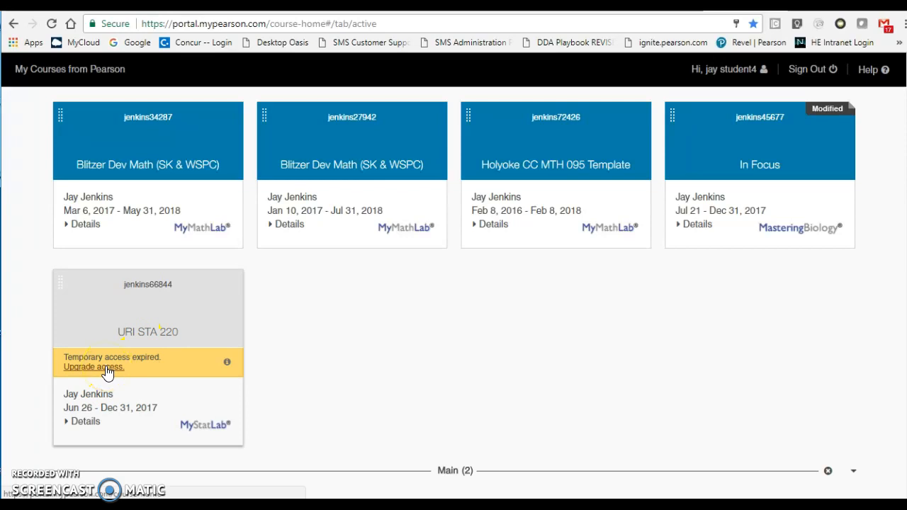
pyautogui.click(94, 367)
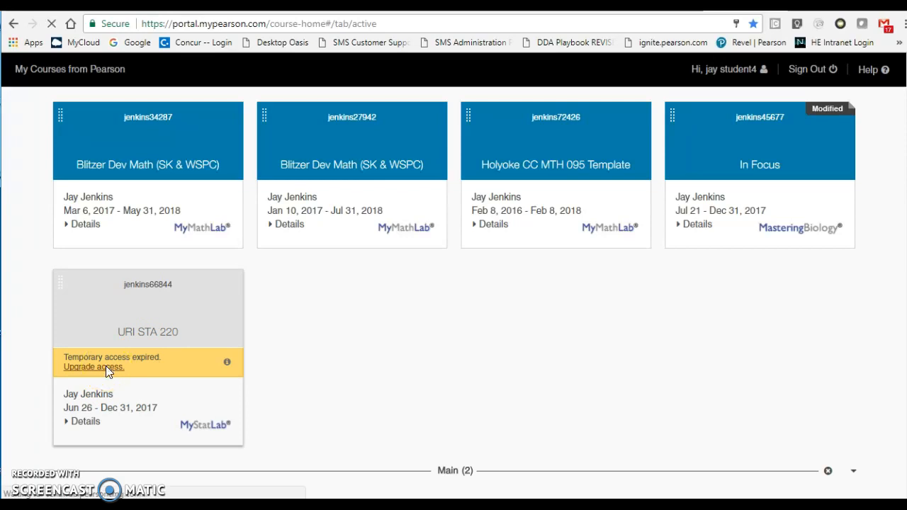
pyautogui.click(93, 367)
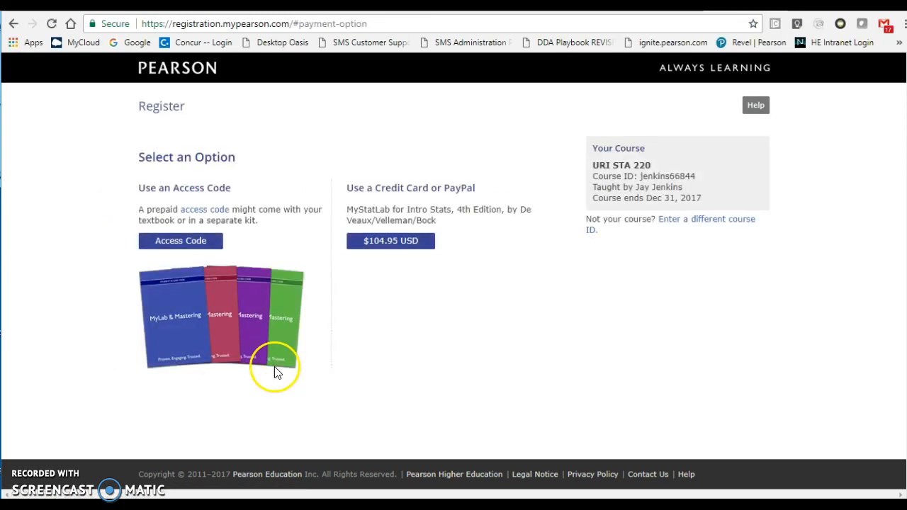
pyautogui.moveTo(309, 406)
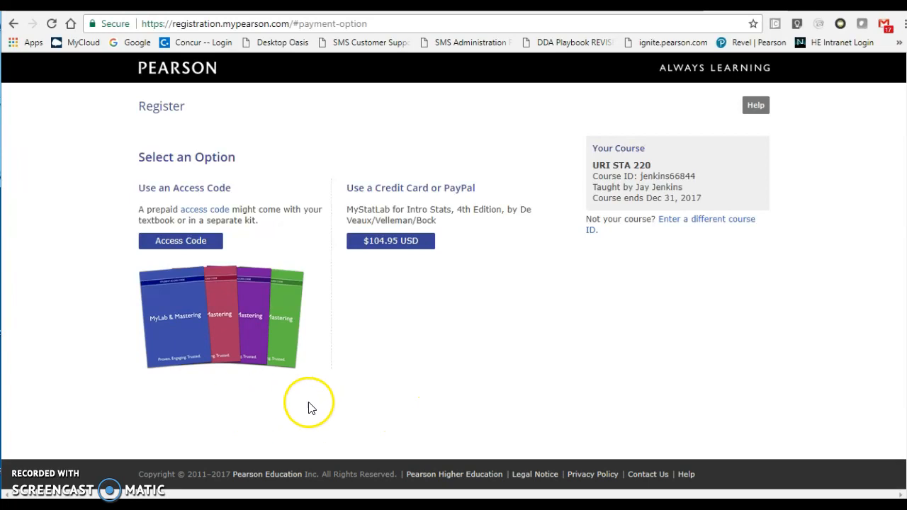
pyautogui.moveTo(372, 394)
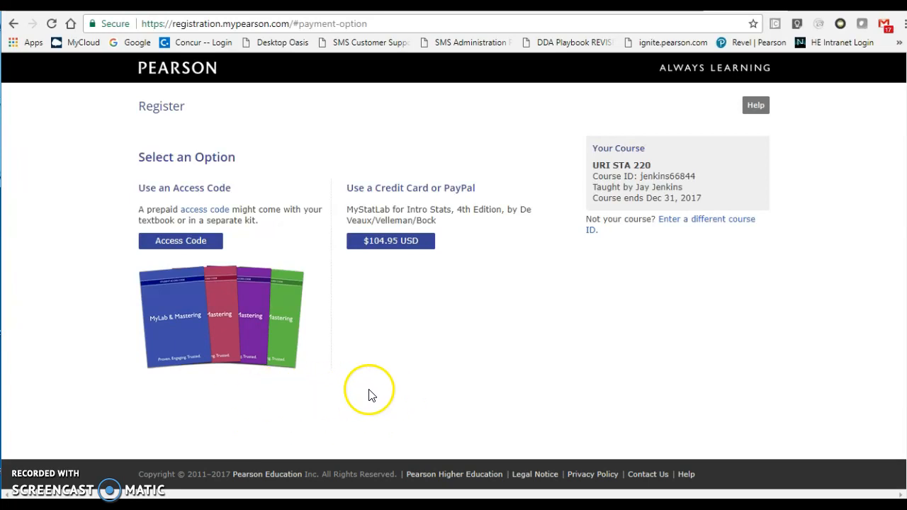
pyautogui.moveTo(383, 232)
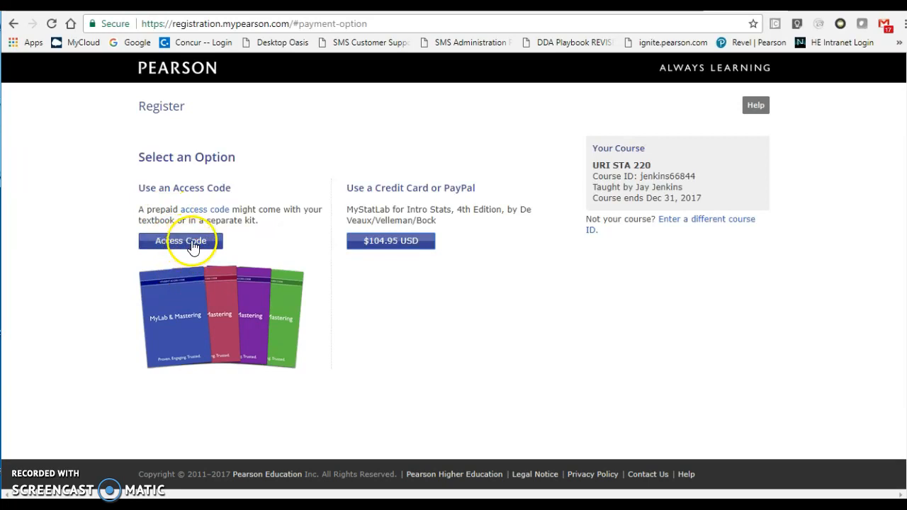
# Choose Access Code, submit the six-part code and finish registration for URI STA 220.
pyautogui.click(188, 241)
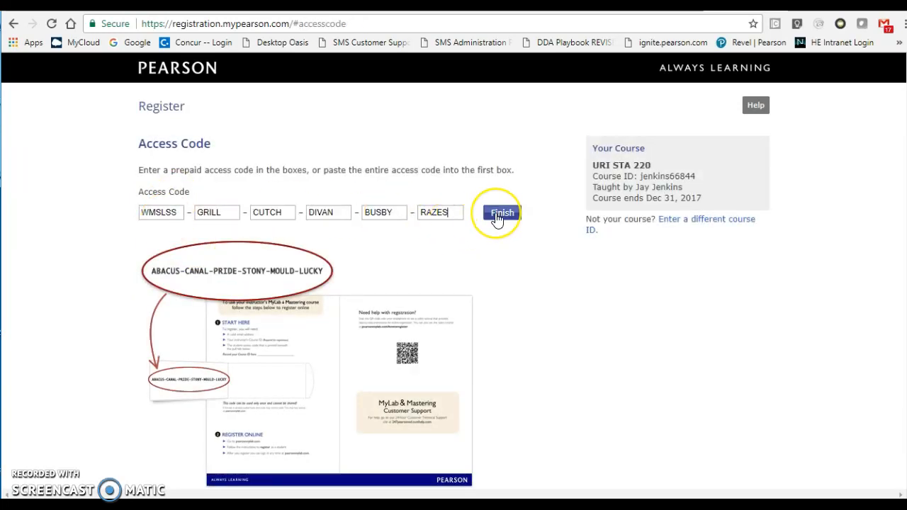
pyautogui.click(502, 213)
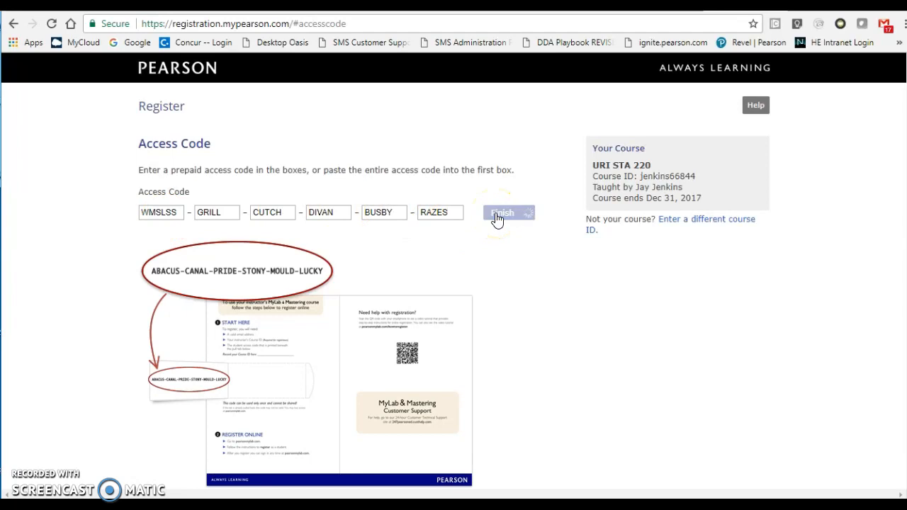
pyautogui.click(503, 212)
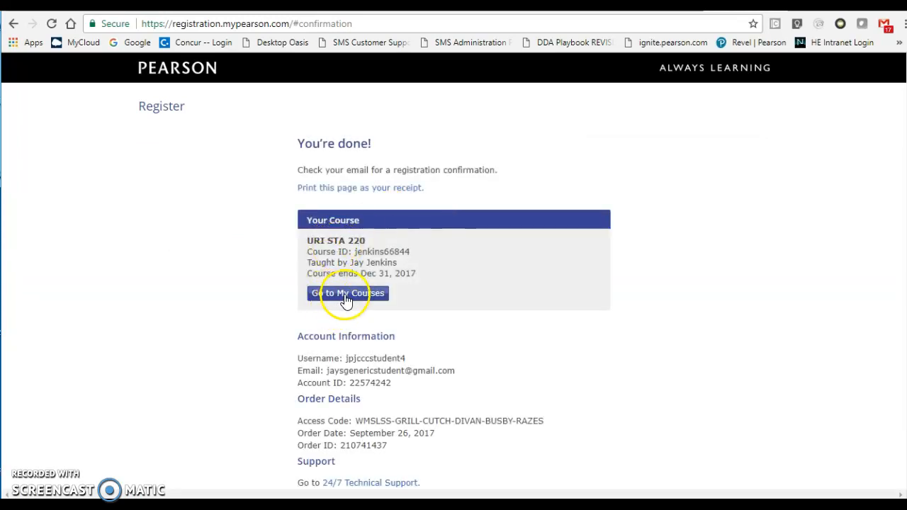
pyautogui.moveTo(348, 299)
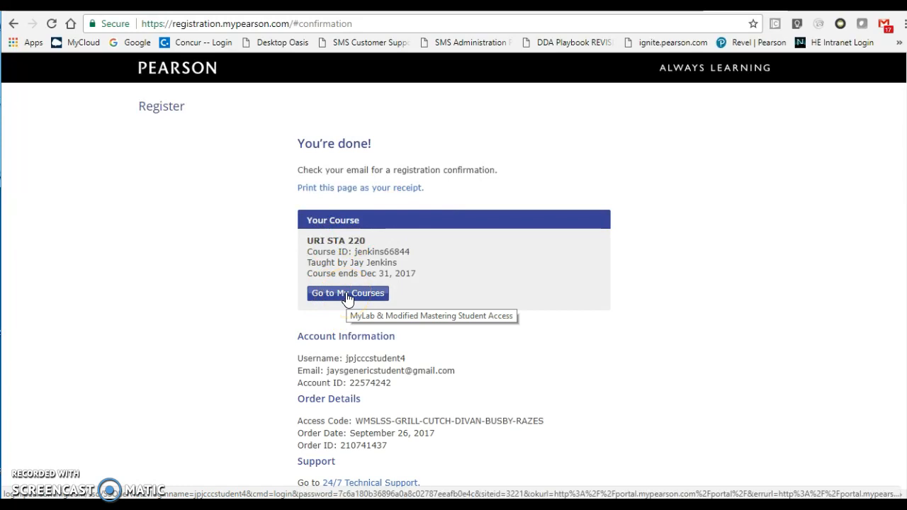
# Go back to My Courses and open the now-active URI STA 220 course.
pyautogui.click(347, 293)
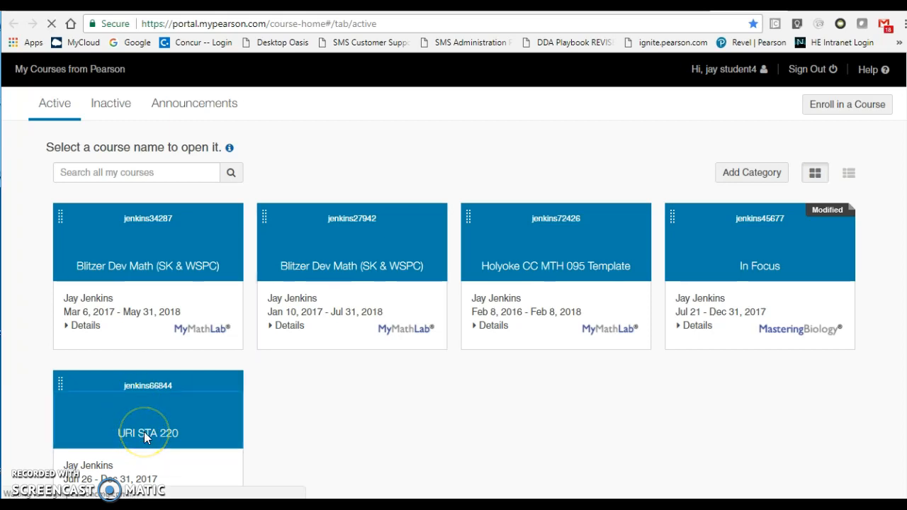
pyautogui.click(147, 433)
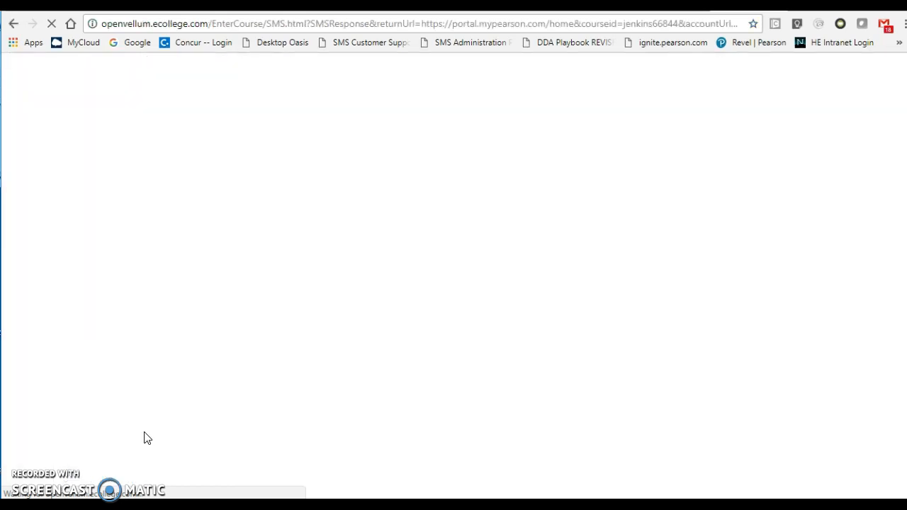